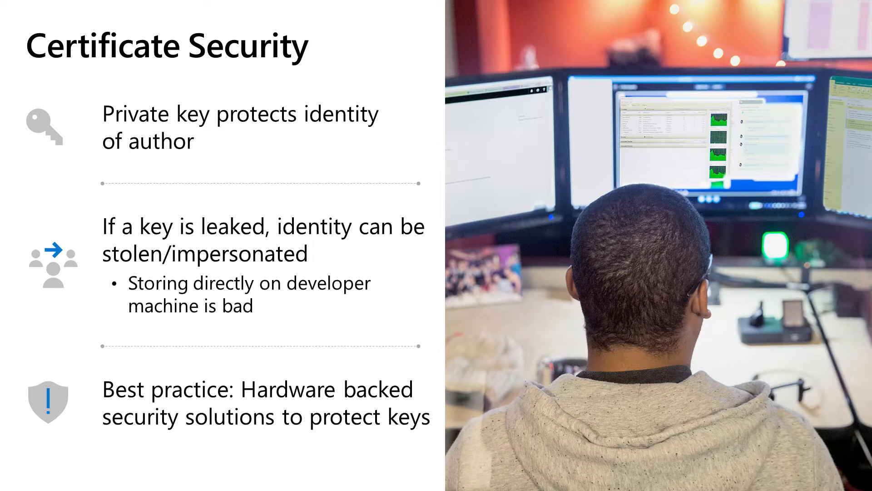
Advance past the certificate security slides toward the WDAC design guide and policy XML.
{"action": "key", "text": "Right"}
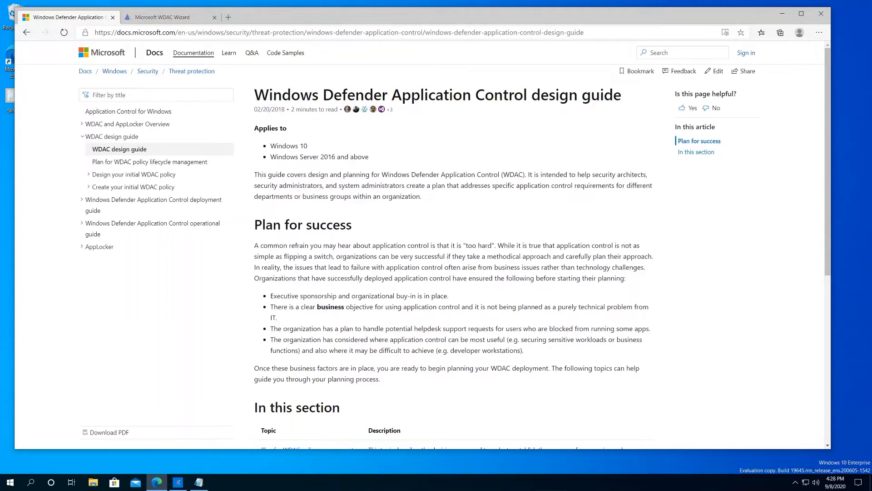
{"action": "mouse_move", "coordinate": [628, 83]}
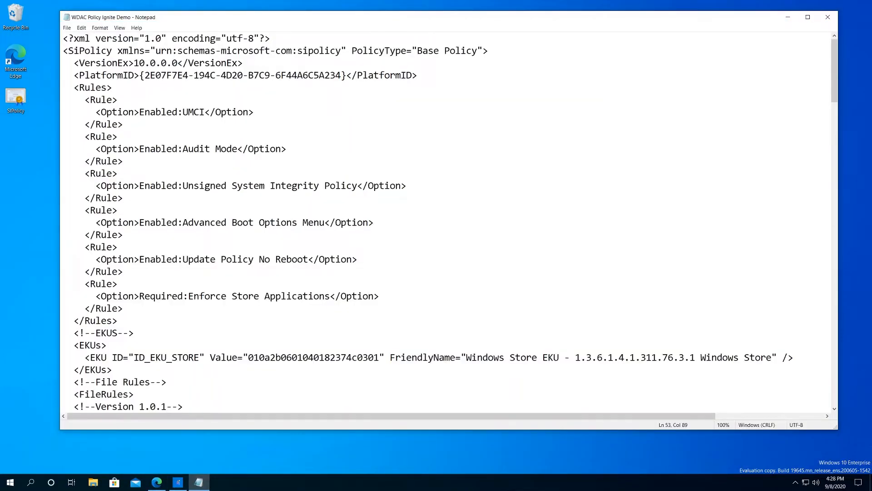
Review the HelloWorld.exe hash rules for versions 1.0.1–1.0.3, then minimize Notepad.
{"action": "scroll", "scroll_direction": "down", "scroll_amount": 3}
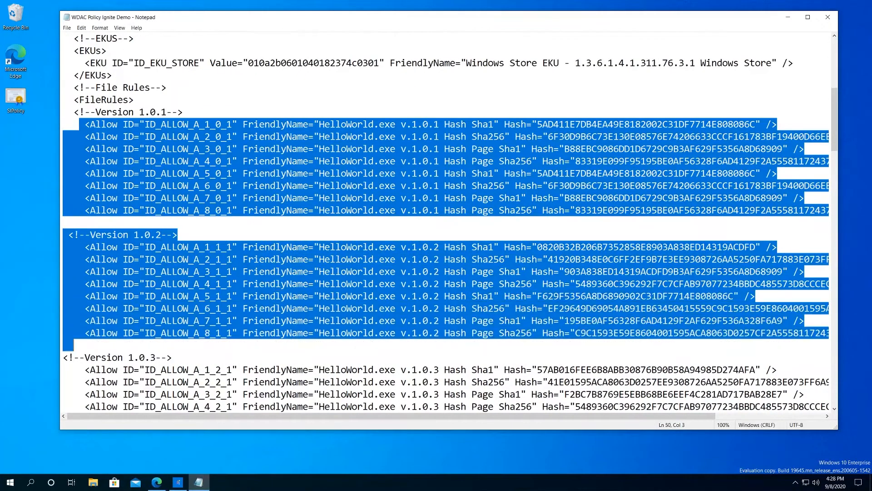
{"action": "scroll", "scroll_direction": "down", "scroll_amount": 3}
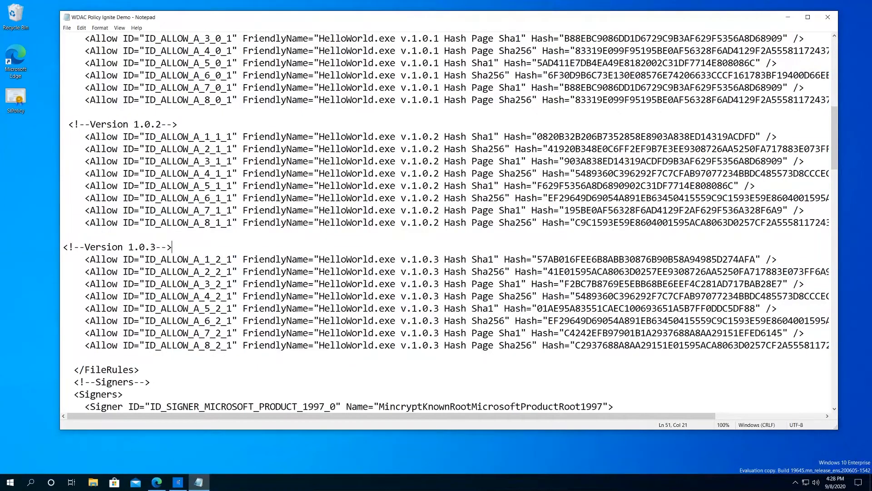
{"action": "left_click", "coordinate": [826, 15]}
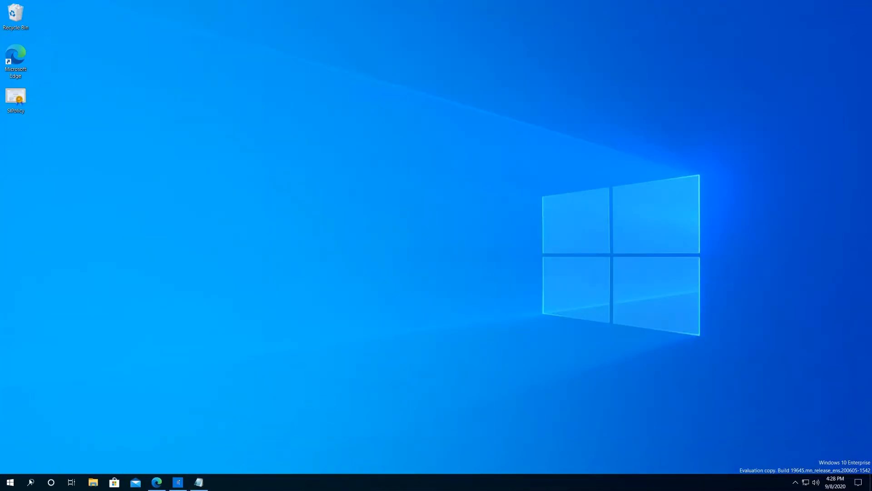
Launch the WDAC Wizard from the Start menu's Recently added list.
{"action": "left_click", "coordinate": [13, 482]}
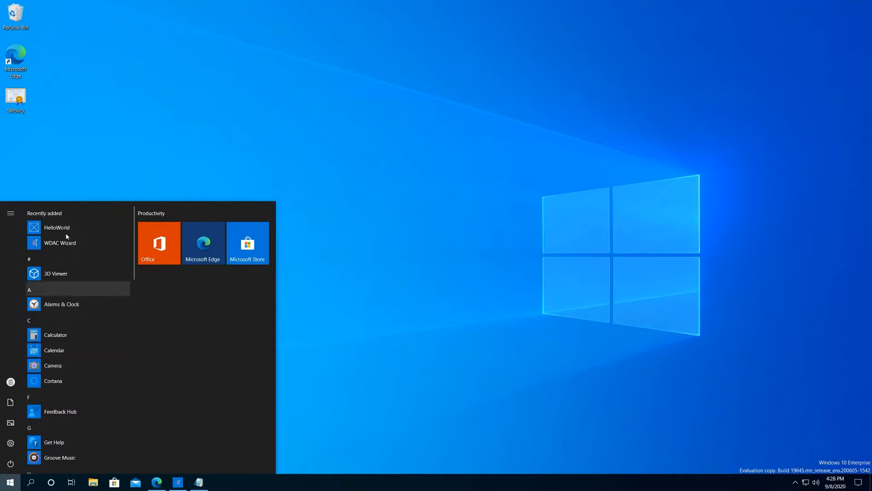
{"action": "left_click", "coordinate": [62, 169]}
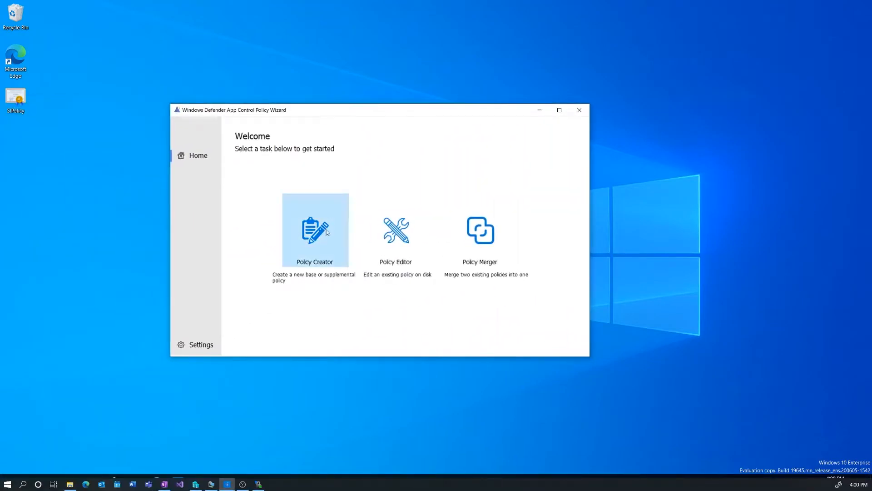
Create a new base policy using the Allow Microsoft Mode template and reach its policy rules.
{"action": "left_click", "coordinate": [314, 231]}
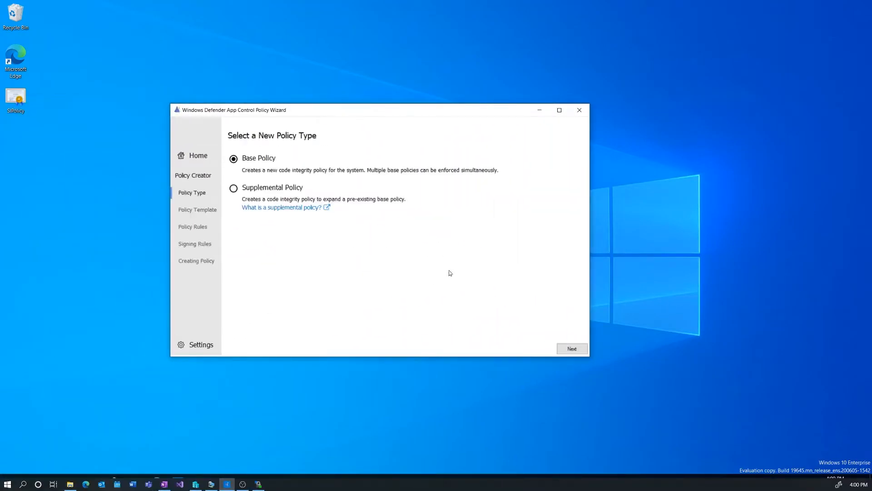
{"action": "left_click", "coordinate": [572, 349]}
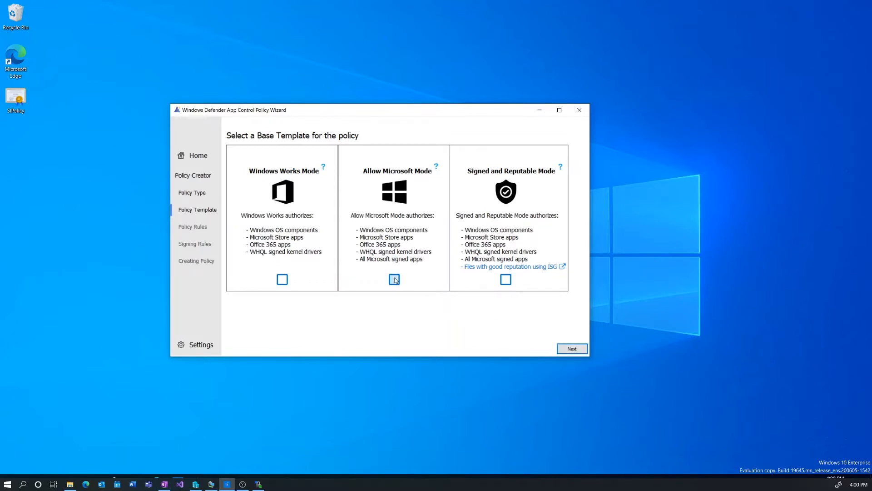
{"action": "left_click", "coordinate": [394, 279]}
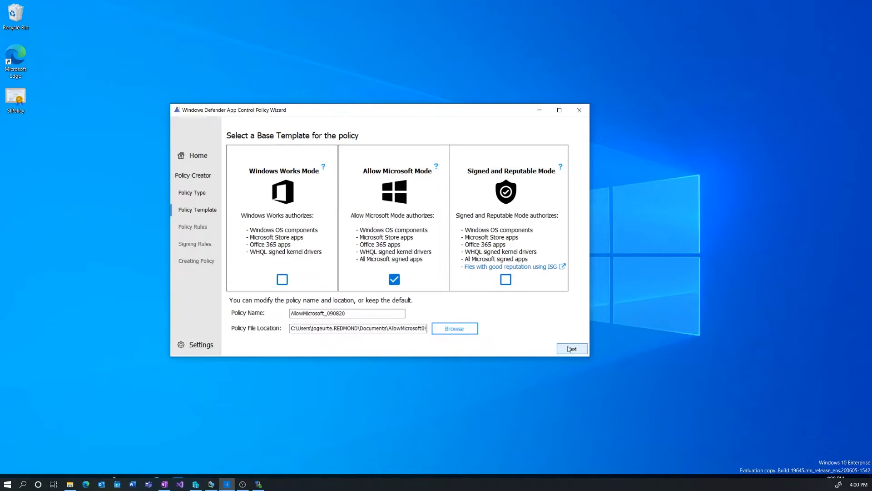
{"action": "left_click", "coordinate": [571, 348]}
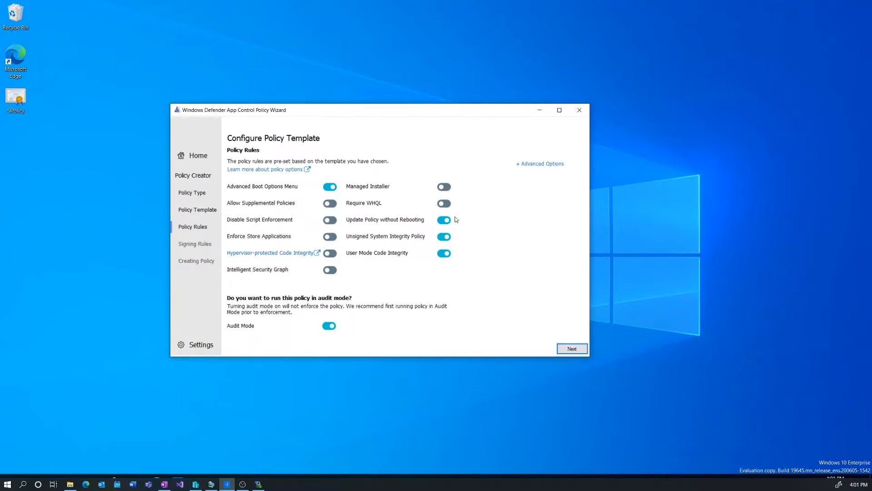
{"action": "mouse_move", "coordinate": [371, 205]}
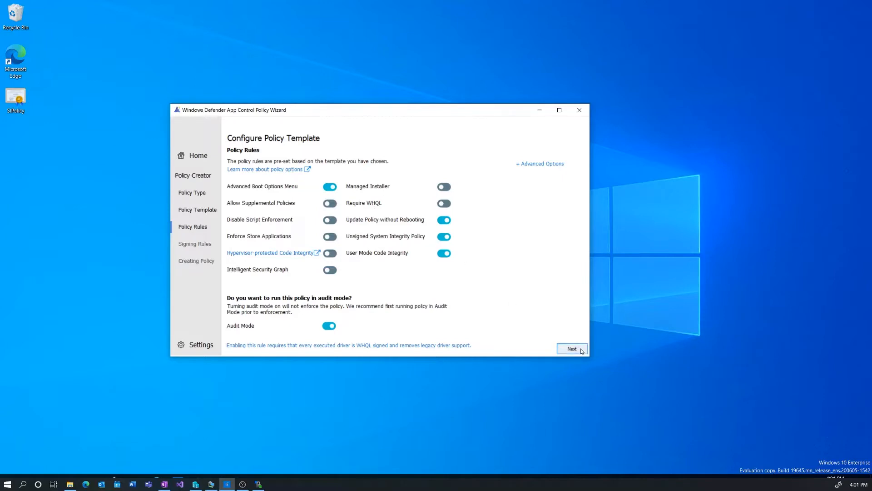
Keep the preset policy rules and start a custom rule on the Policy Signing Rules page.
{"action": "left_click", "coordinate": [572, 349]}
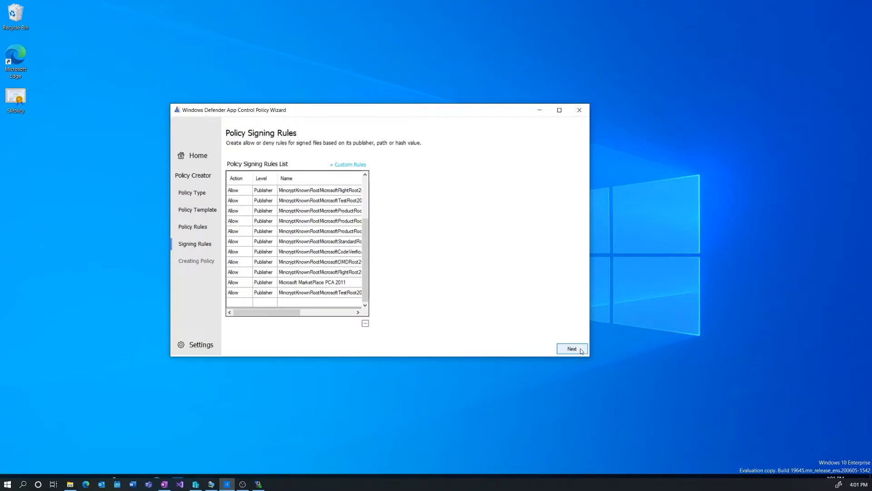
{"action": "mouse_move", "coordinate": [549, 340]}
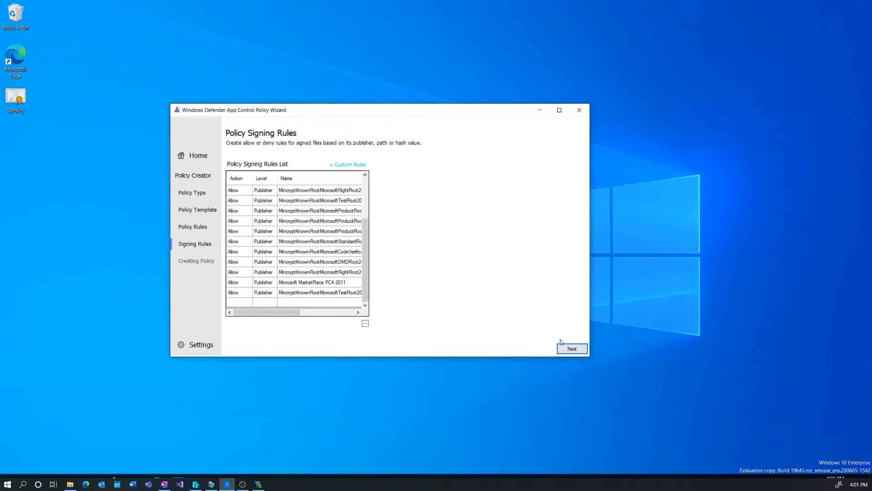
{"action": "left_click", "coordinate": [347, 165]}
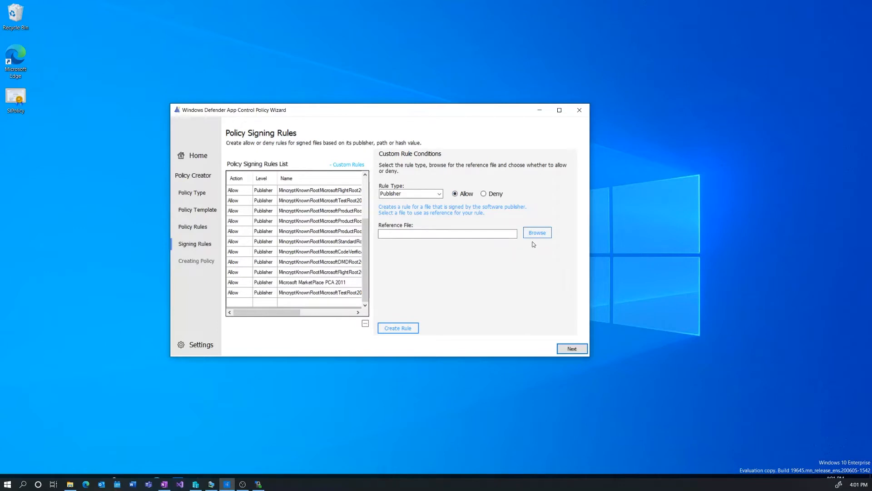
Use HelloWorld.msix from IGNITE DEMO as the reference file and raise the rule level to Publisher.
{"action": "left_click", "coordinate": [536, 232]}
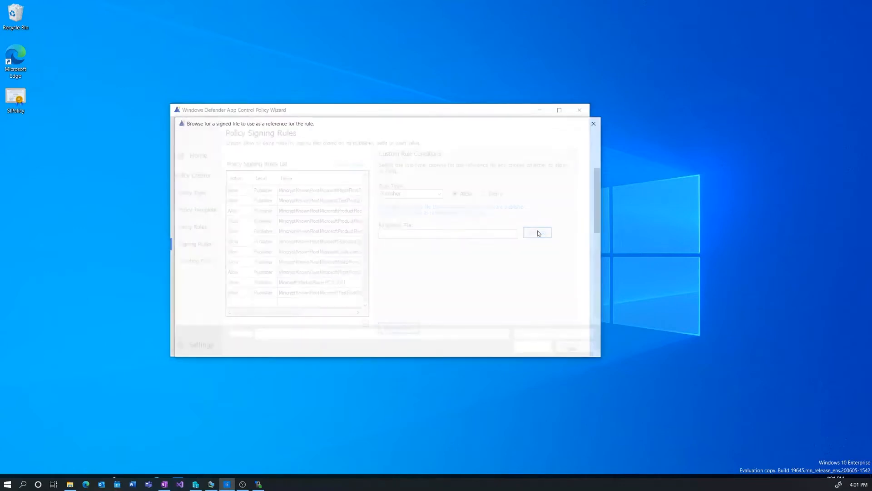
{"action": "left_click", "coordinate": [537, 233]}
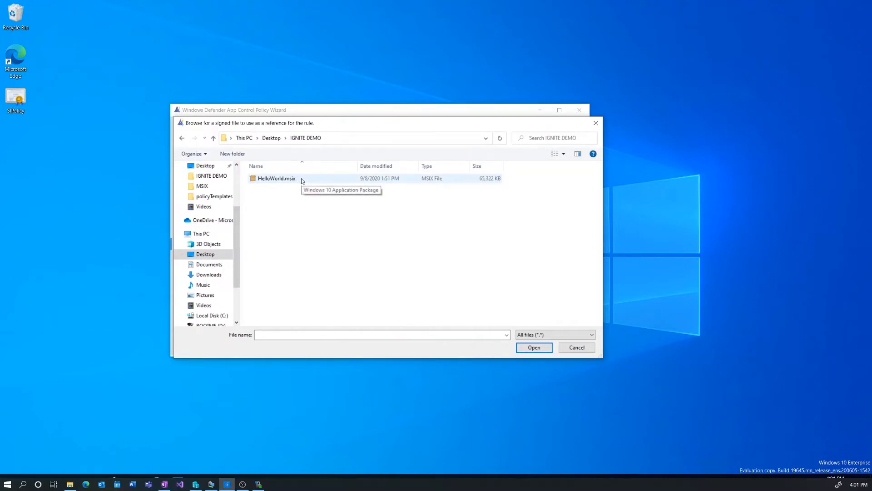
{"action": "left_click", "coordinate": [277, 178]}
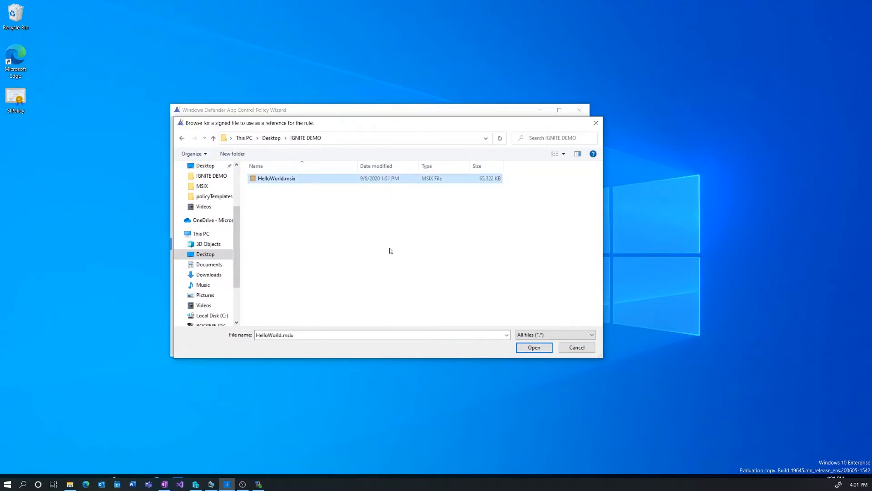
{"action": "left_click", "coordinate": [534, 347]}
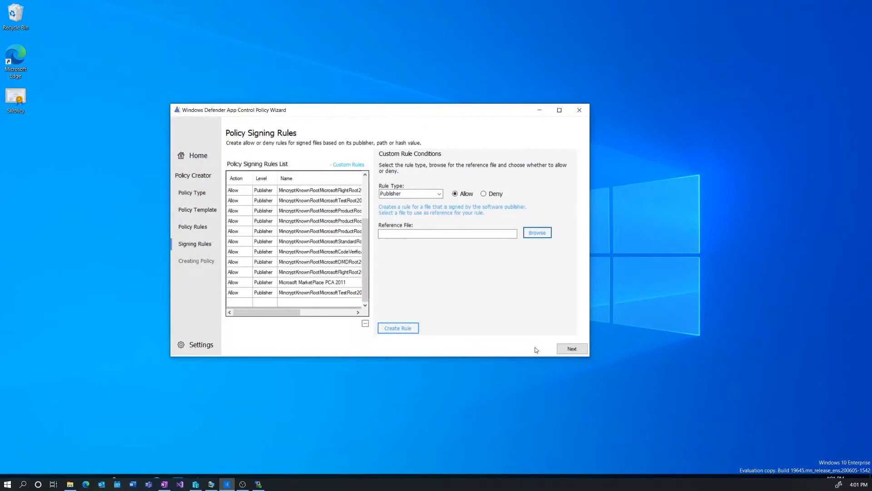
{"action": "left_click", "coordinate": [537, 233]}
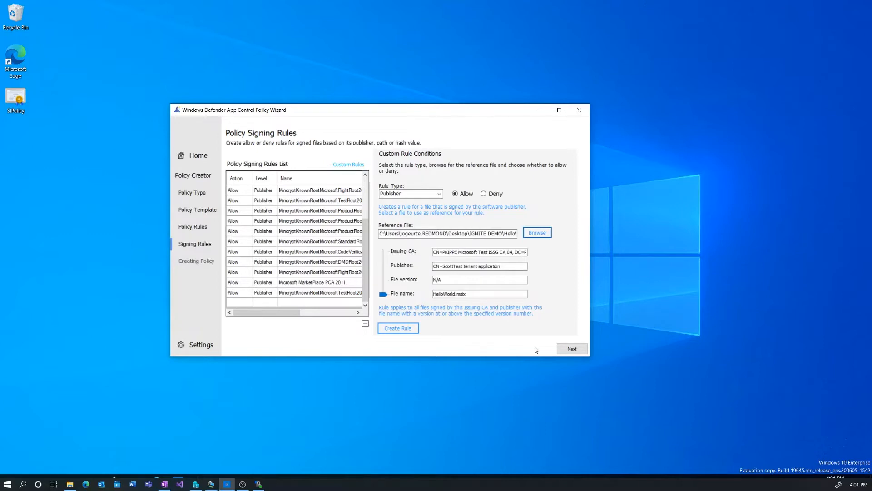
{"action": "left_click", "coordinate": [382, 294]}
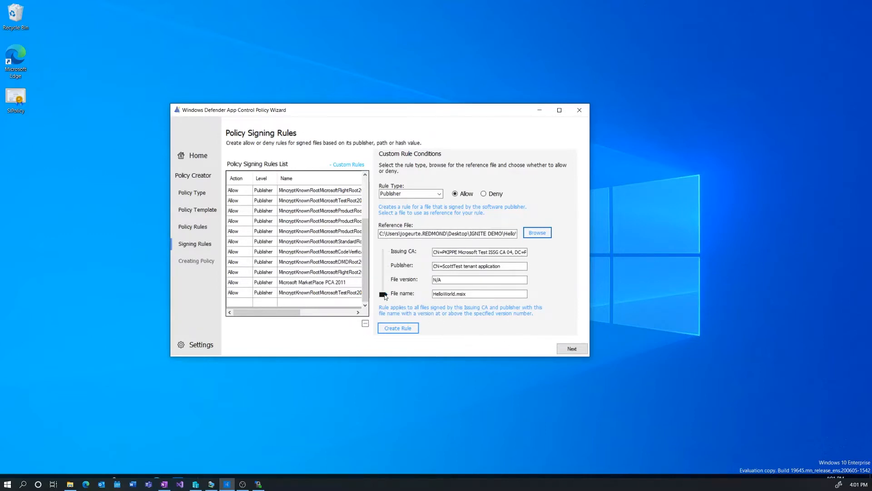
{"action": "left_click", "coordinate": [383, 265]}
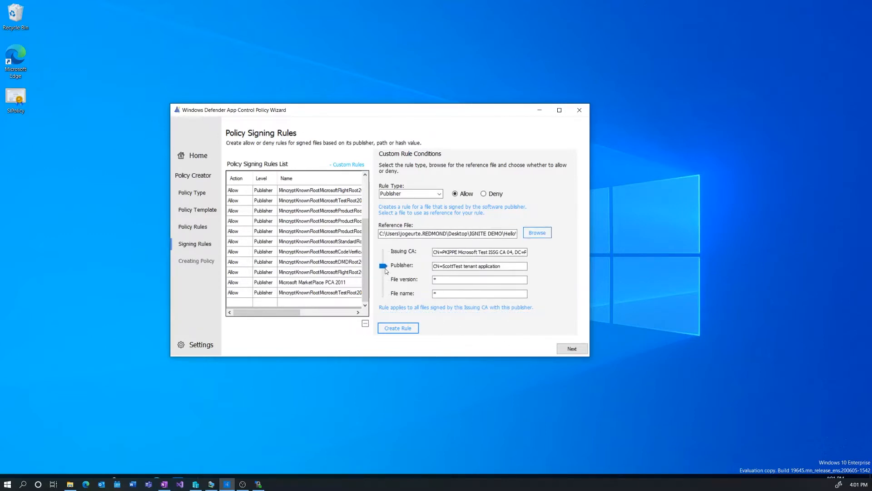
{"action": "mouse_move", "coordinate": [530, 326]}
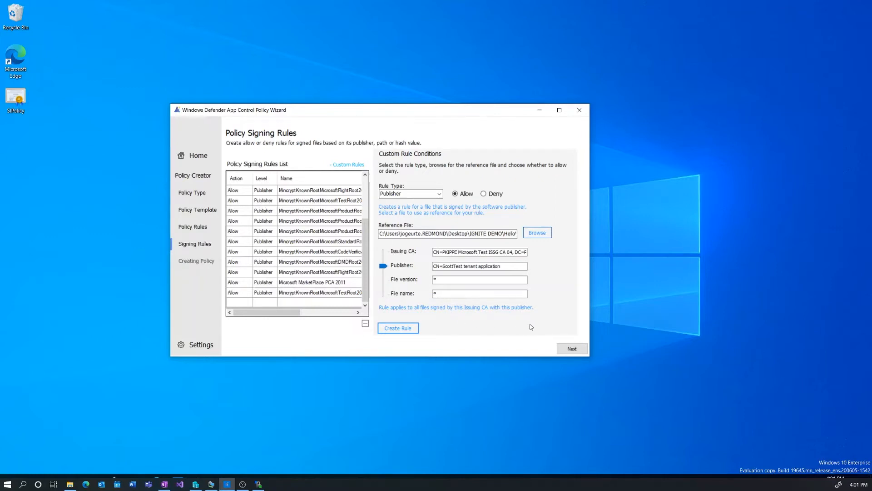
{"action": "mouse_move", "coordinate": [529, 262]}
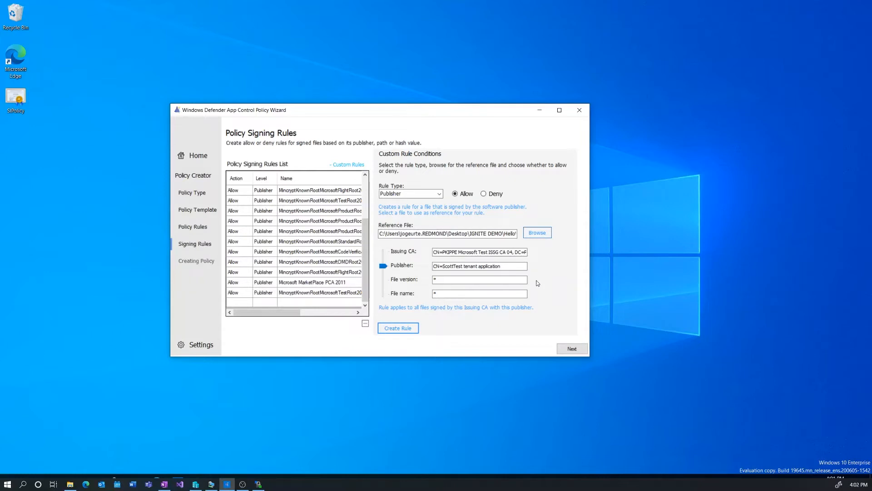
{"action": "mouse_move", "coordinate": [540, 284]}
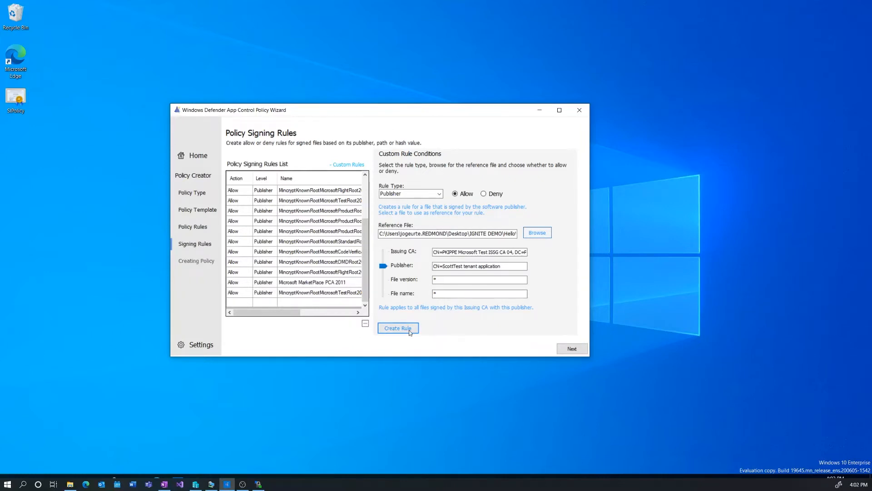
Create the publisher rule, build the policy XML to Documents, and close the wizard.
{"action": "left_click", "coordinate": [398, 328]}
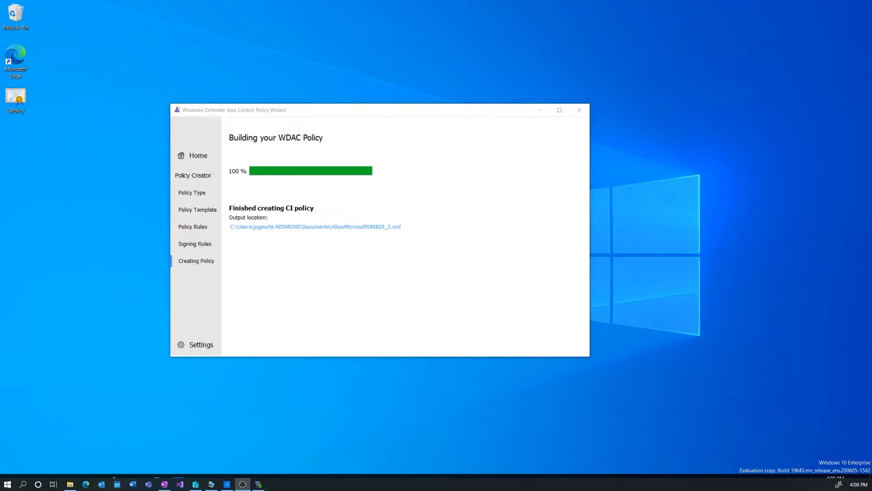
{"action": "left_click", "coordinate": [579, 110]}
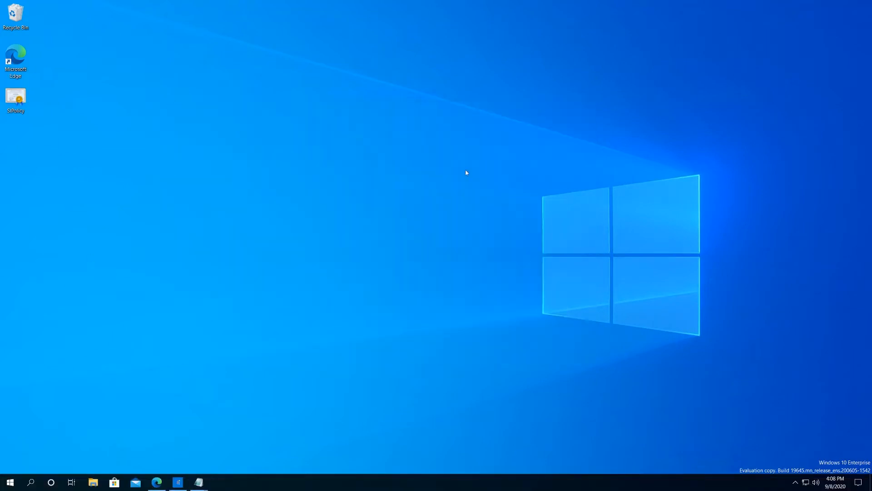
{"action": "mouse_move", "coordinate": [199, 481]}
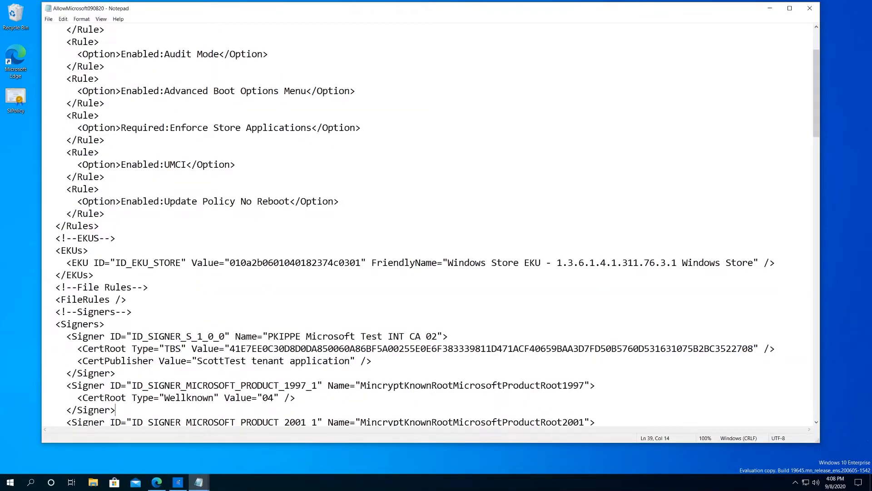
Highlight the PKIPPE Microsoft Test INT CA 02 signer lines in both open policy files.
{"action": "left_click_drag", "start_coordinate": [65, 337], "coordinate": [256, 336]}
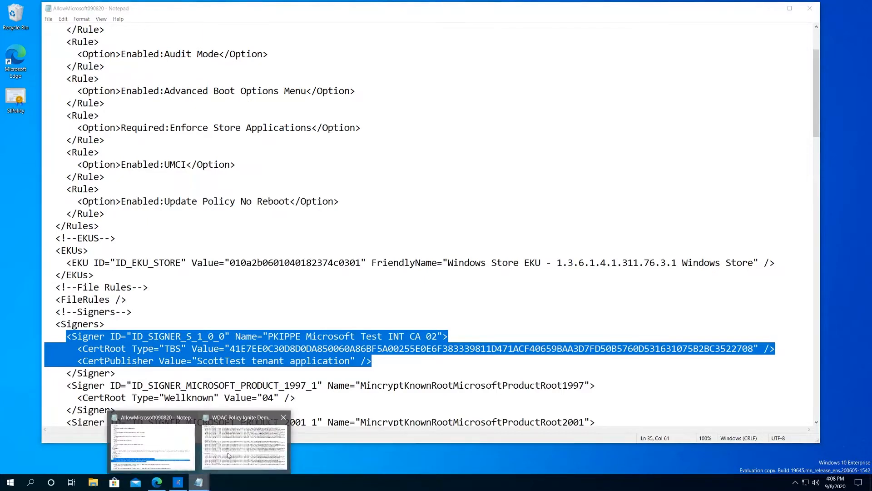
{"action": "left_click", "coordinate": [243, 445]}
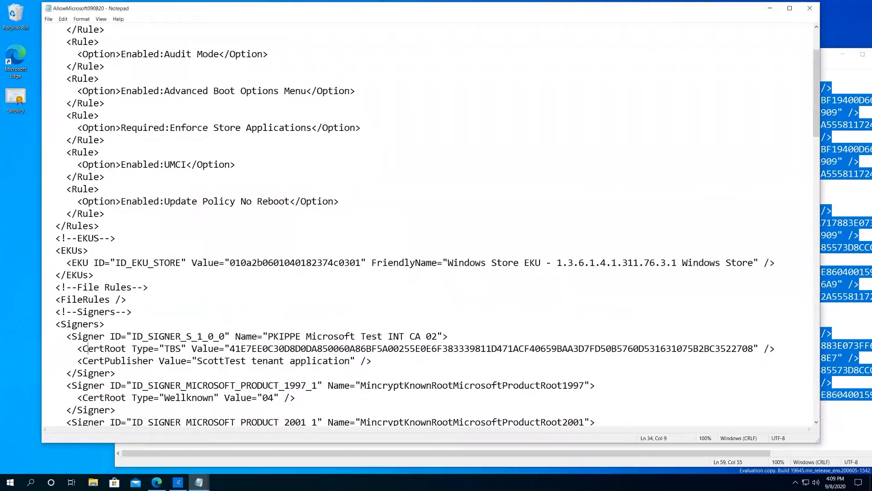
{"action": "left_click_drag", "start_coordinate": [68, 336], "coordinate": [375, 348]}
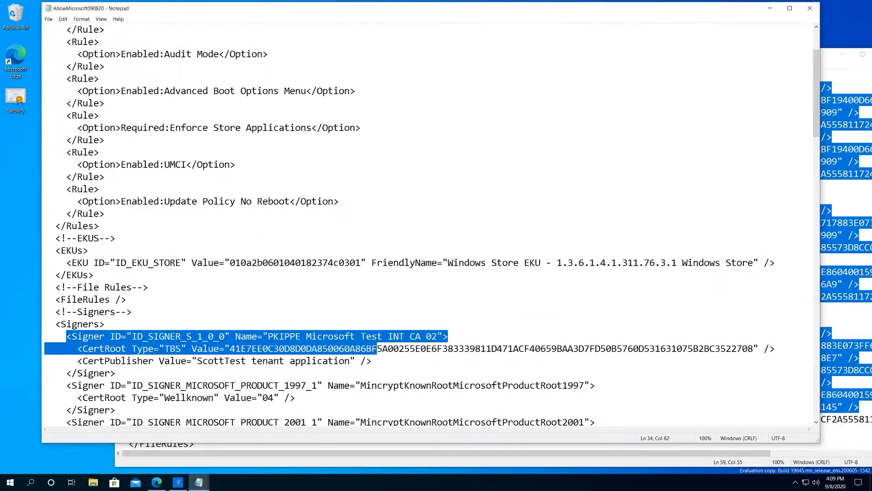
{"action": "left_click_drag", "start_coordinate": [378, 348], "coordinate": [372, 360]}
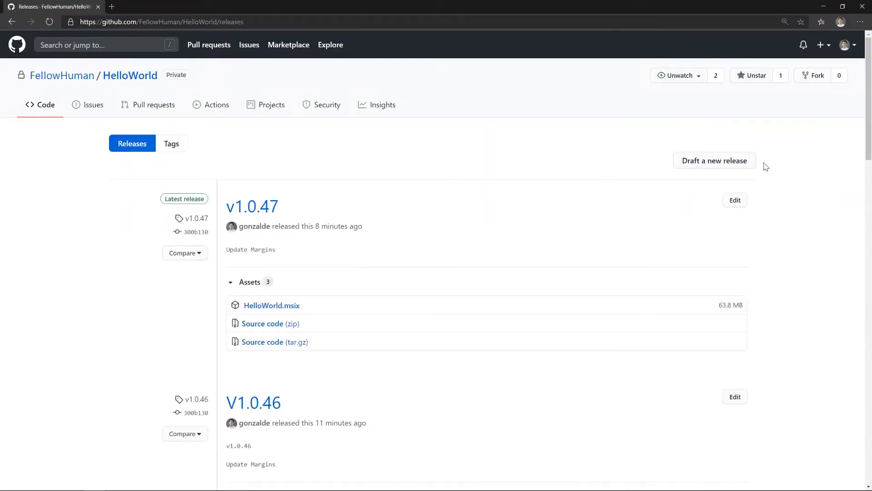
Publish a new GitHub release tagged and titled v1.0.48.
{"action": "left_click", "coordinate": [714, 160]}
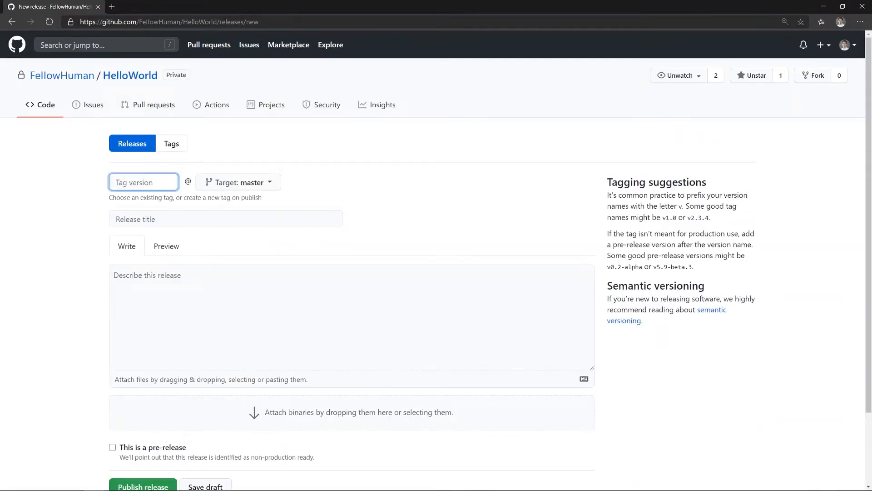
{"action": "type", "text": "v1.0.48"}
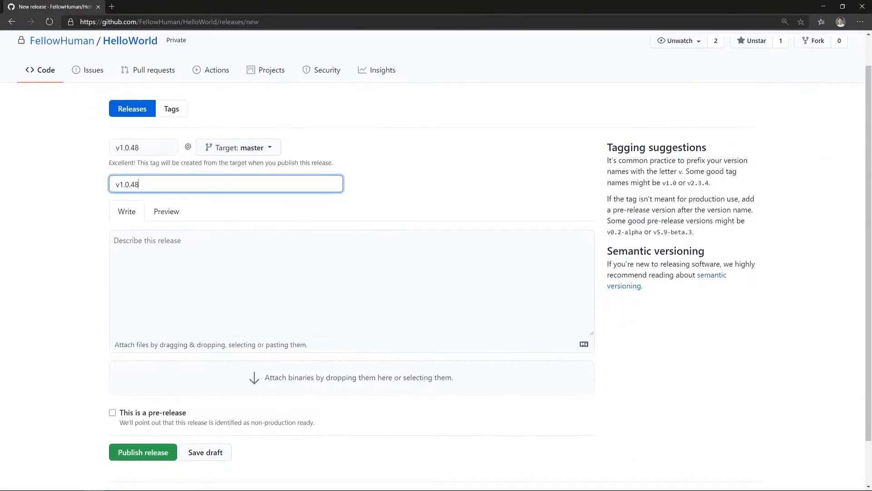
{"action": "left_click", "coordinate": [142, 451]}
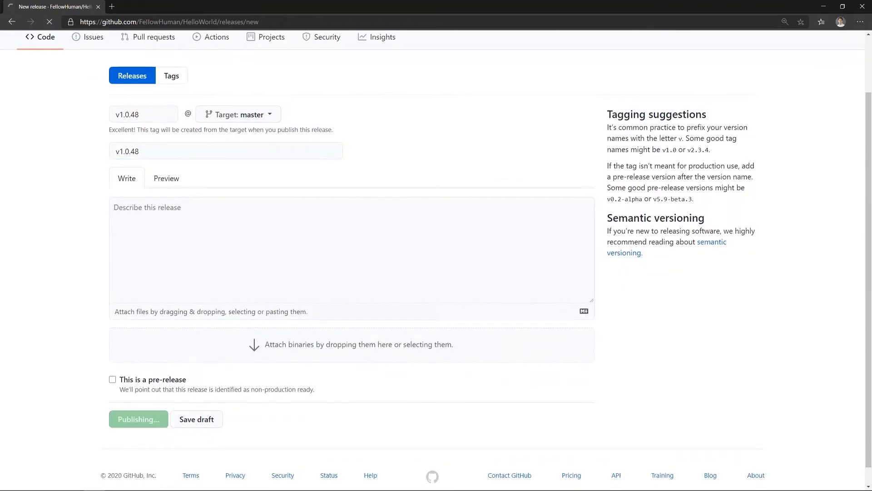
{"action": "left_click", "coordinate": [139, 419]}
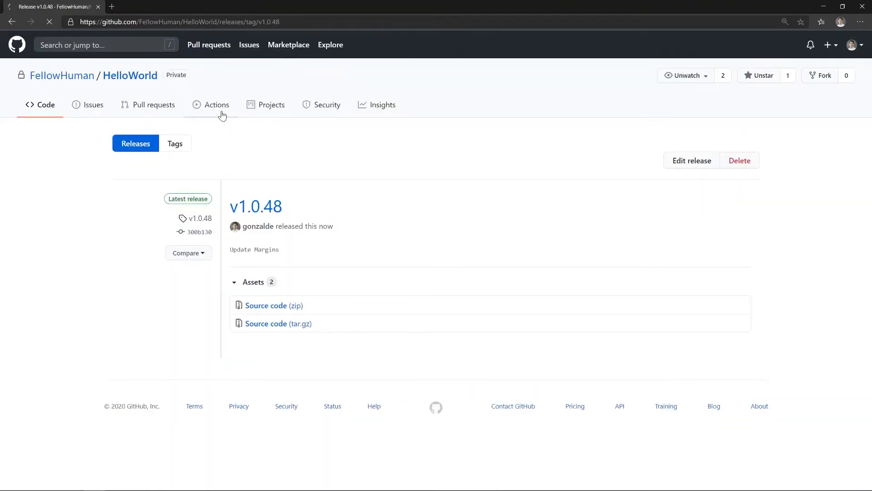
View the release-triggered Actions build job running its steps.
{"action": "left_click", "coordinate": [216, 105]}
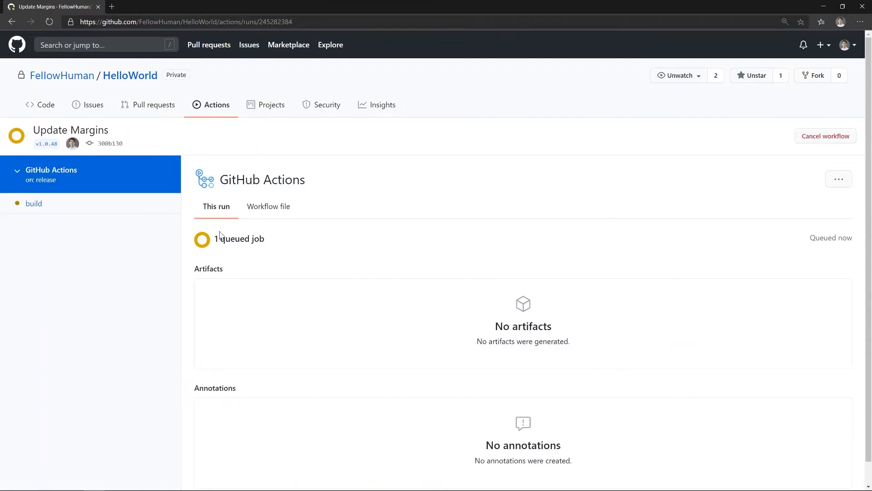
{"action": "mouse_move", "coordinate": [269, 236]}
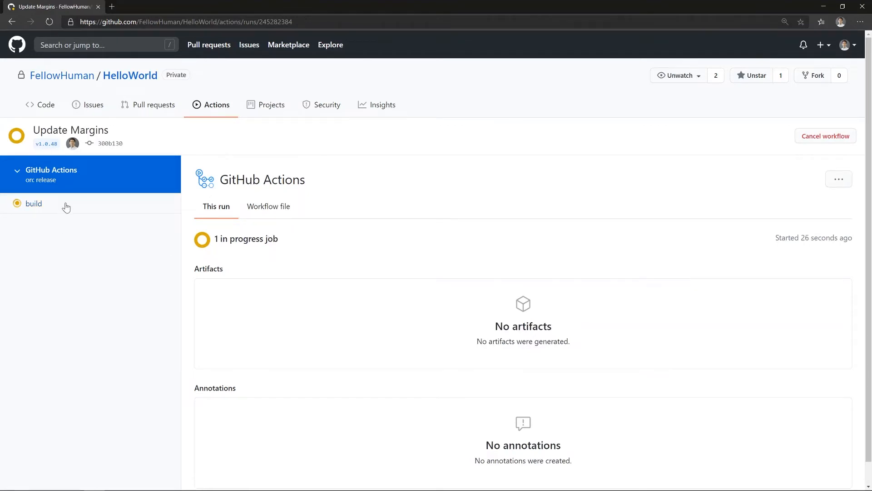
{"action": "left_click", "coordinate": [33, 203]}
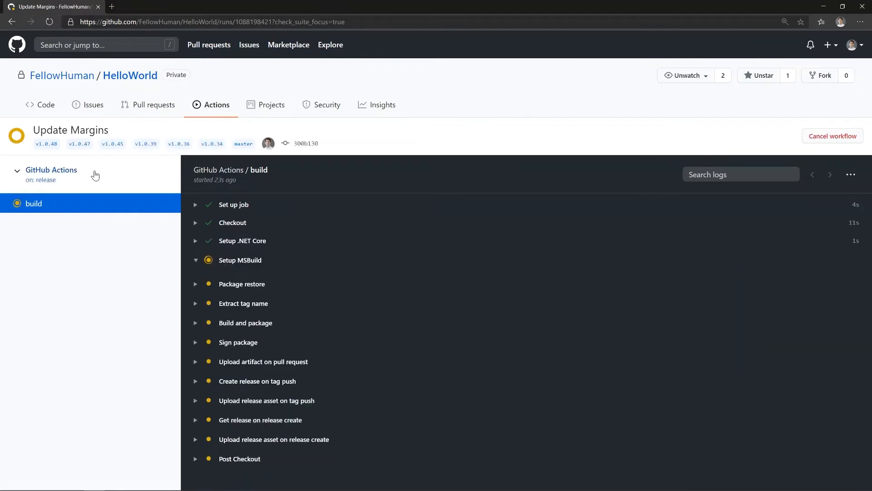
Show the run's workflow file and highlight its azure-code-sign Sign package step.
{"action": "left_click", "coordinate": [50, 170]}
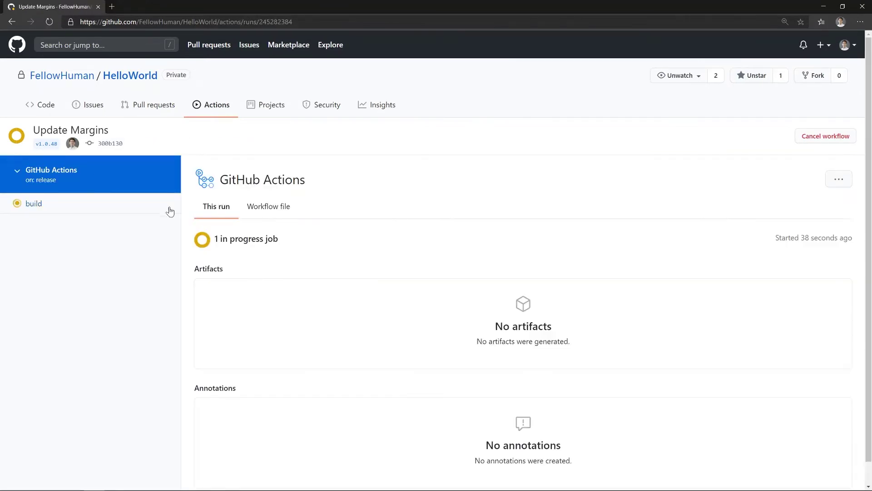
{"action": "left_click", "coordinate": [269, 206]}
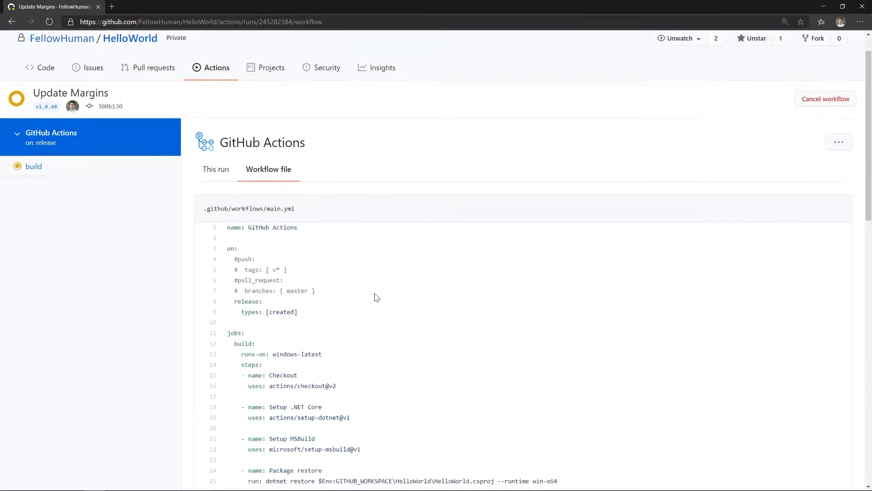
{"action": "scroll", "scroll_direction": "down", "scroll_amount": 3}
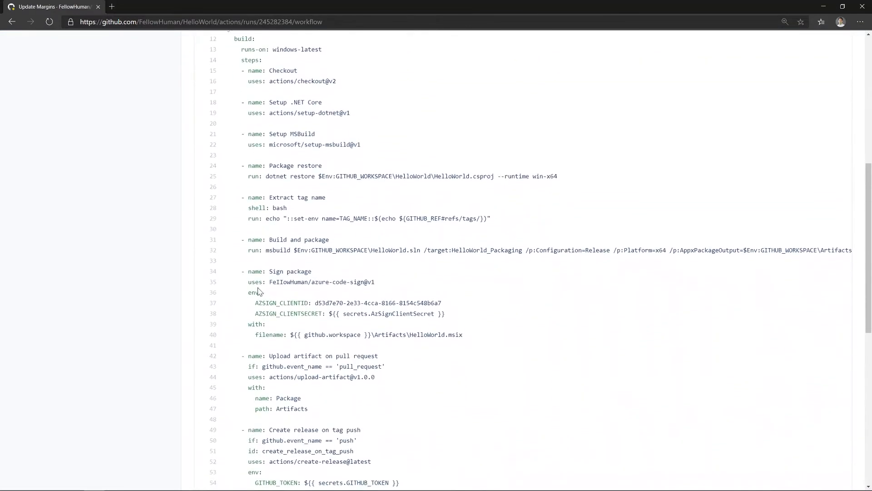
{"action": "left_click_drag", "start_coordinate": [249, 267], "coordinate": [462, 330]}
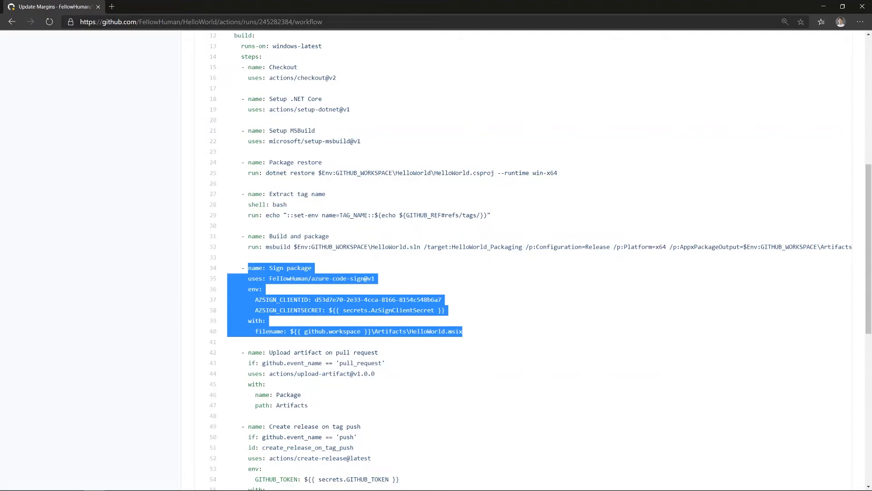
{"action": "mouse_move", "coordinate": [571, 459]}
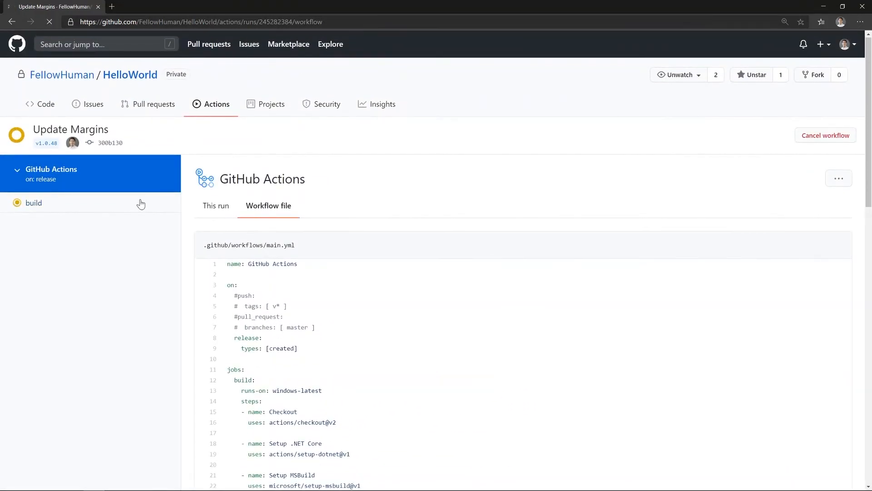
Follow the build job's live log through the Build and package output until signing and asset upload pass.
{"action": "left_click", "coordinate": [33, 202]}
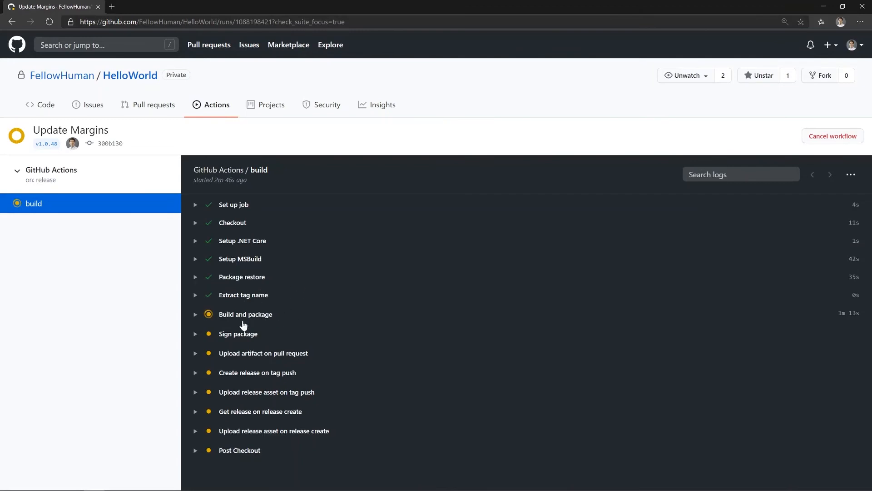
{"action": "left_click", "coordinate": [245, 314]}
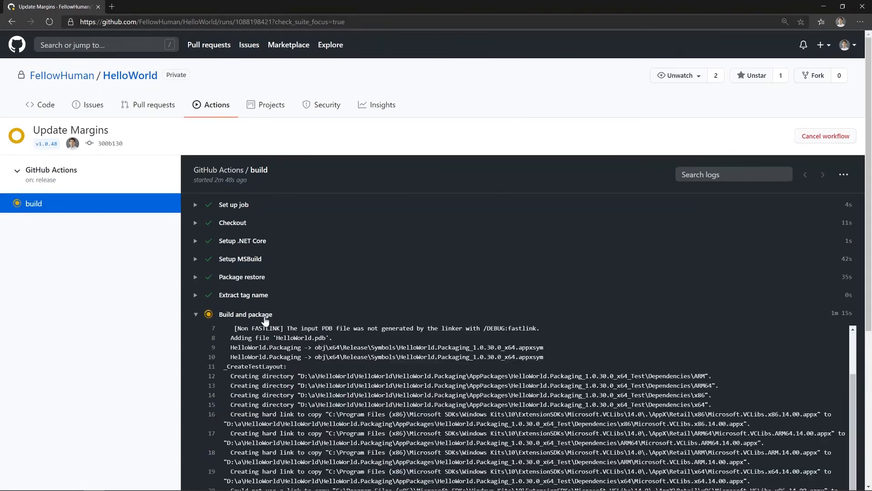
{"action": "scroll", "scroll_direction": "down", "scroll_amount": 3}
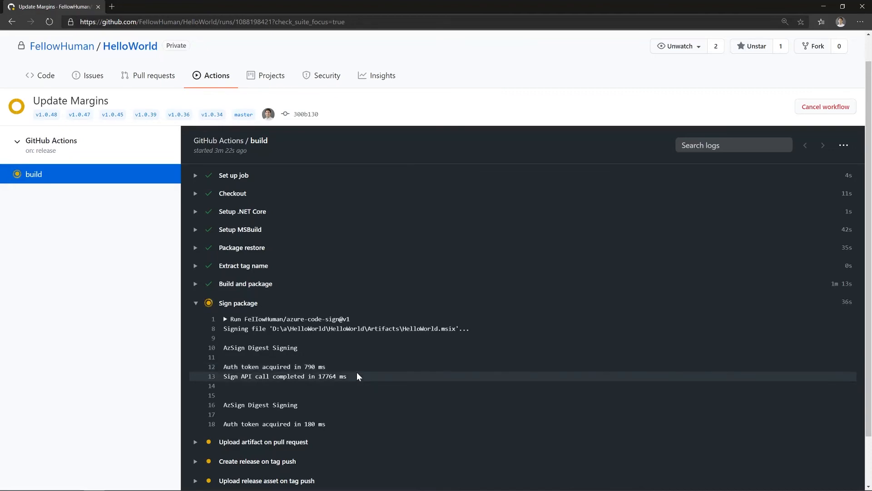
{"action": "scroll", "scroll_direction": "down", "scroll_amount": 3}
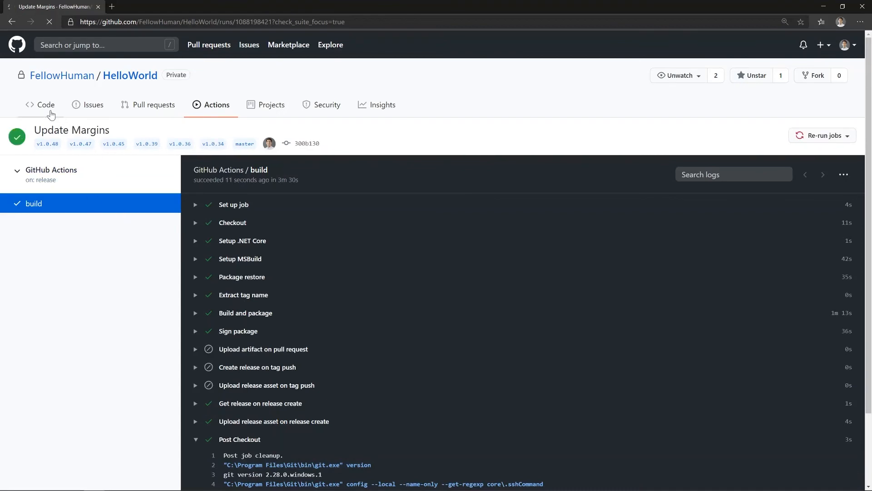
Navigate from the repository main page via tags to the Releases list showing v1.0.48 as latest.
{"action": "left_click", "coordinate": [44, 105]}
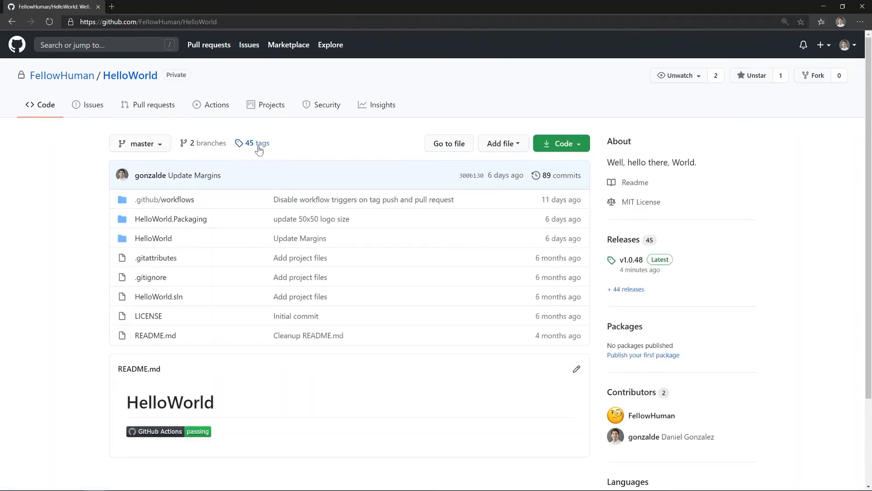
{"action": "left_click", "coordinate": [256, 144]}
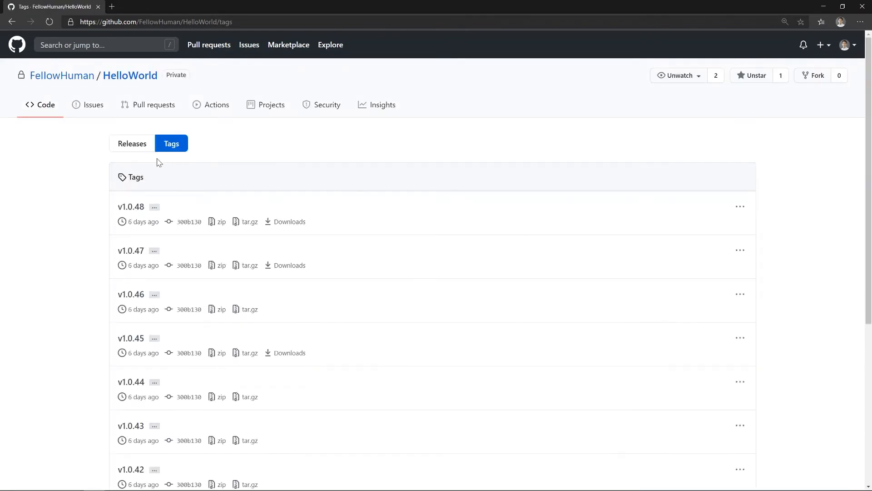
{"action": "left_click", "coordinate": [132, 143]}
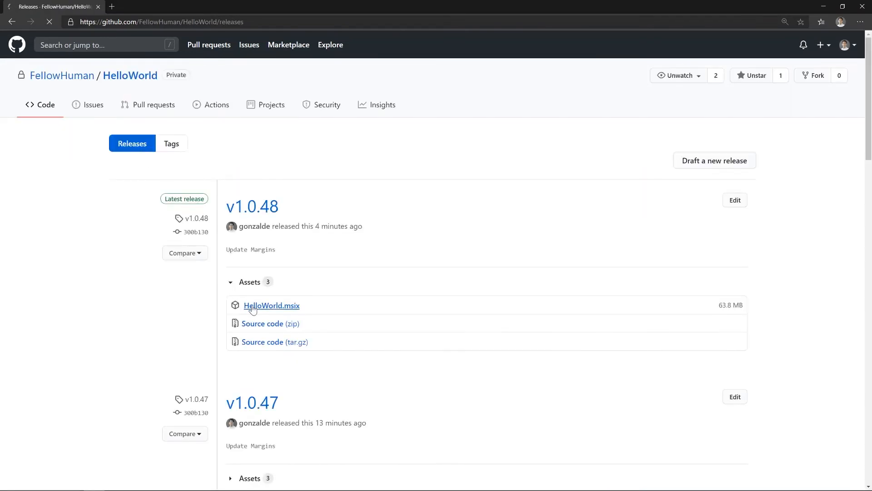
Download HelloWorld.msix from release v1.0.48 and launch it from the browser's download bar.
{"action": "left_click", "coordinate": [271, 305]}
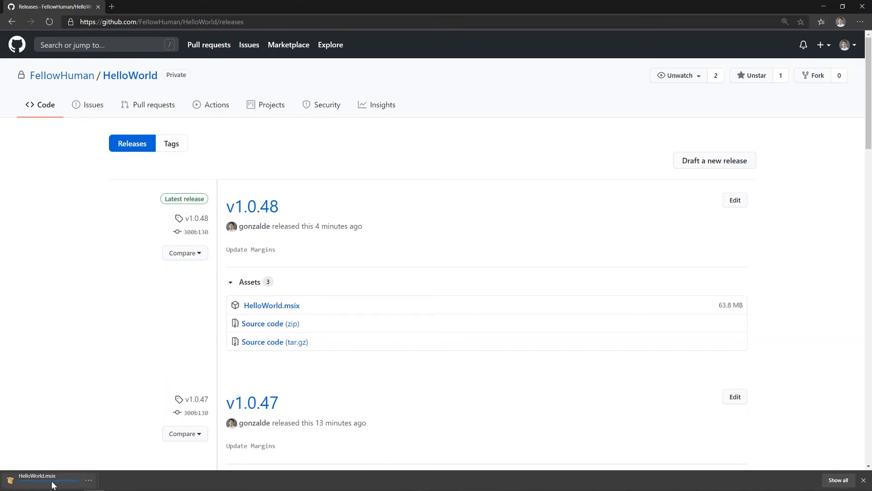
{"action": "left_click", "coordinate": [47, 479]}
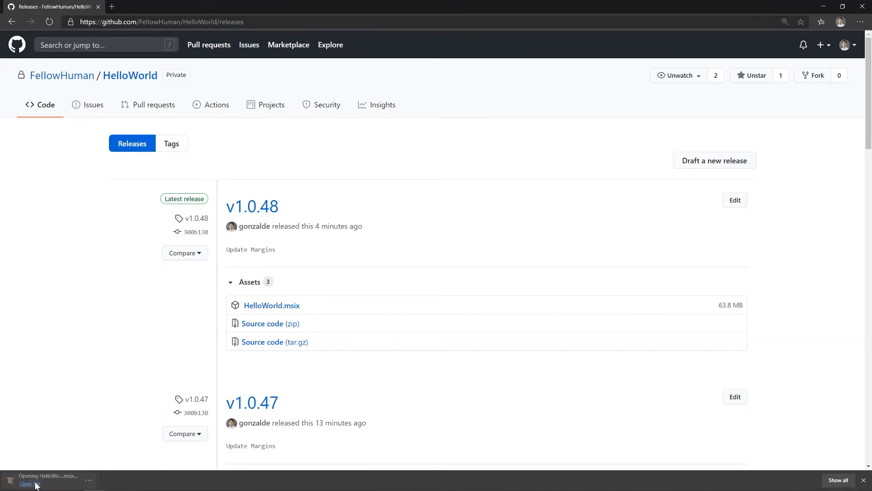
{"action": "left_click", "coordinate": [28, 484]}
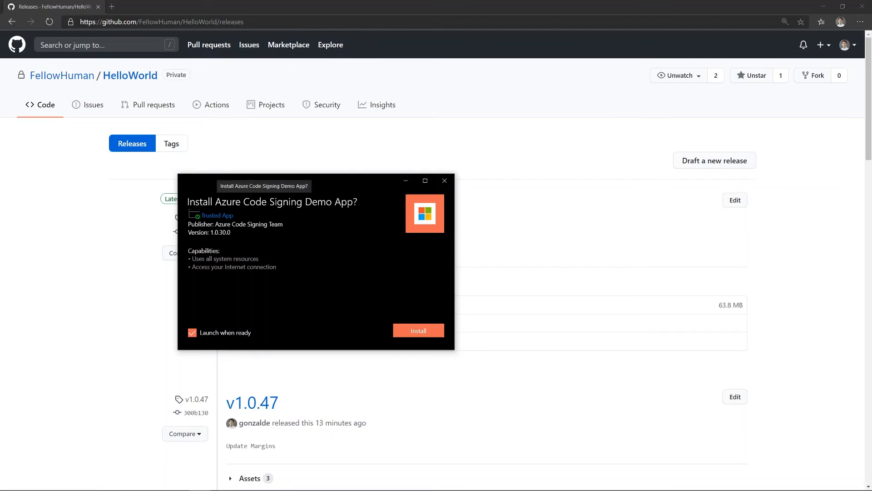
Install the Azure Code Signing Demo App, trusted as signed by Azure Code Signing Team.
{"action": "left_click", "coordinate": [418, 331]}
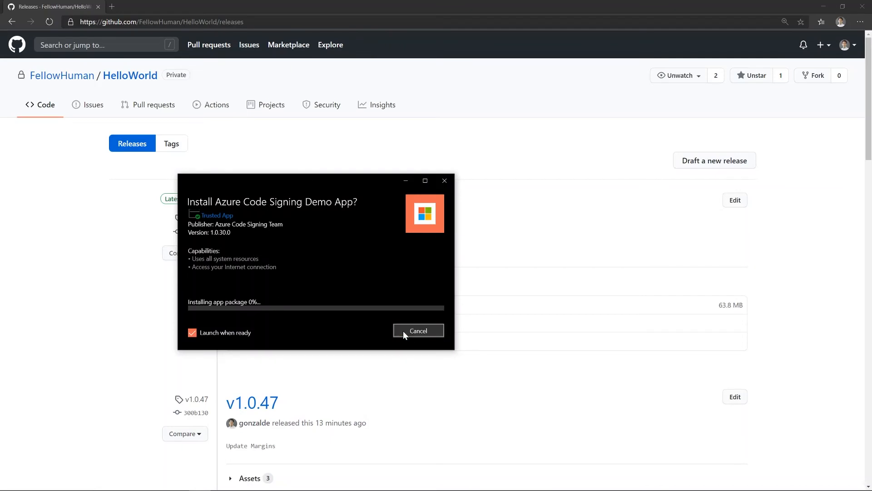